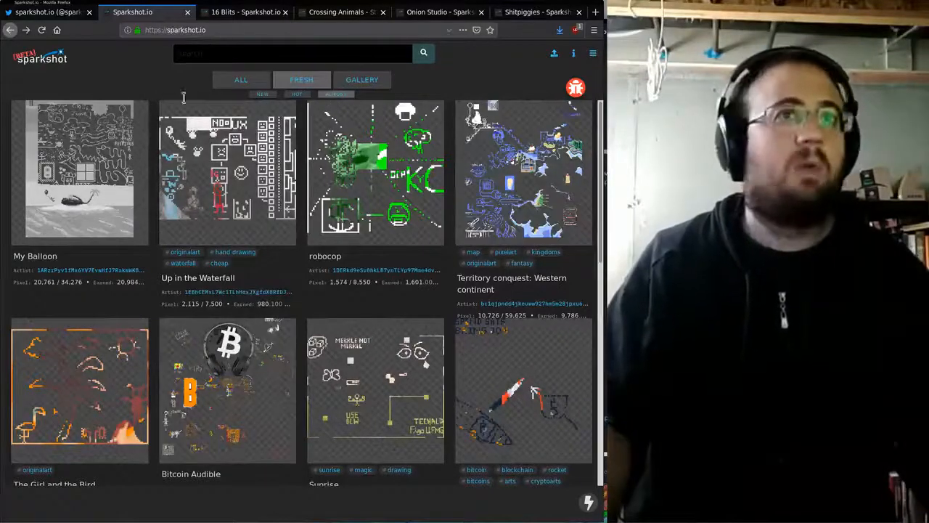
- View the Territory conquest: Western continent artwork and return to the gallery
{"action": "left_click", "coordinate": [524, 172]}
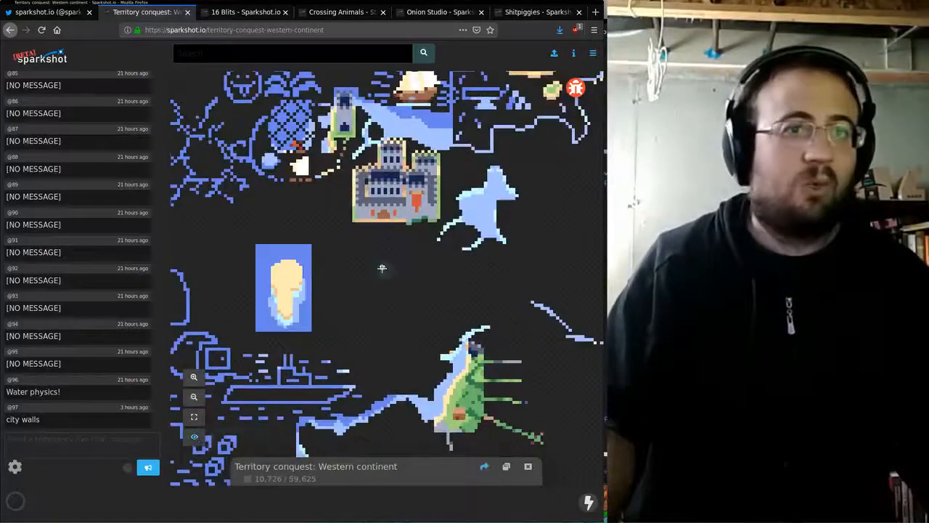
{"action": "left_click", "coordinate": [195, 377]}
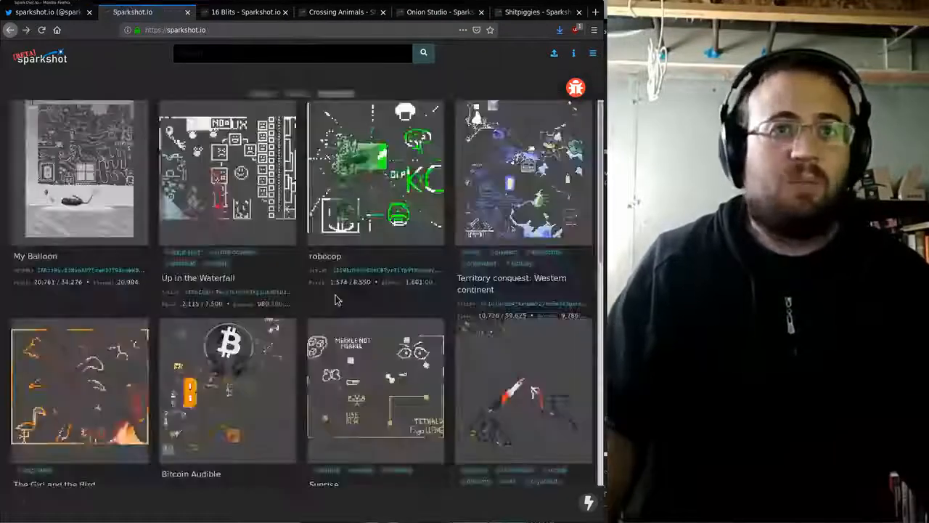
{"action": "left_click", "coordinate": [79, 389]}
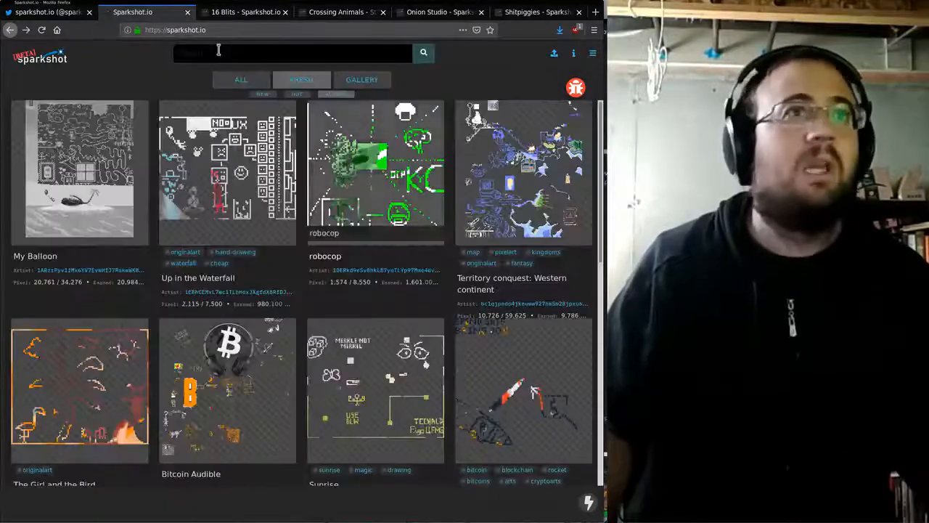
- Fit the 16 Bits and Onion Studio artworks fully in view
{"action": "left_click", "coordinate": [247, 12]}
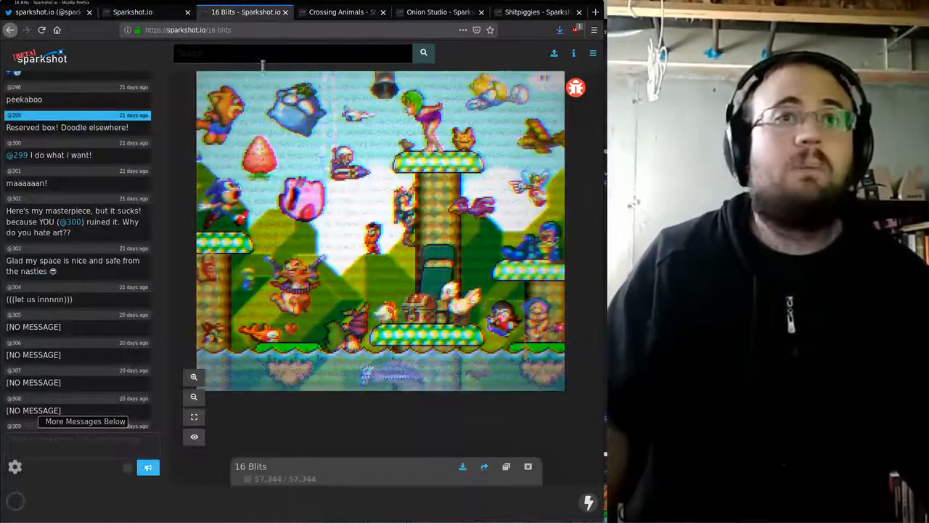
{"action": "left_click", "coordinate": [194, 398]}
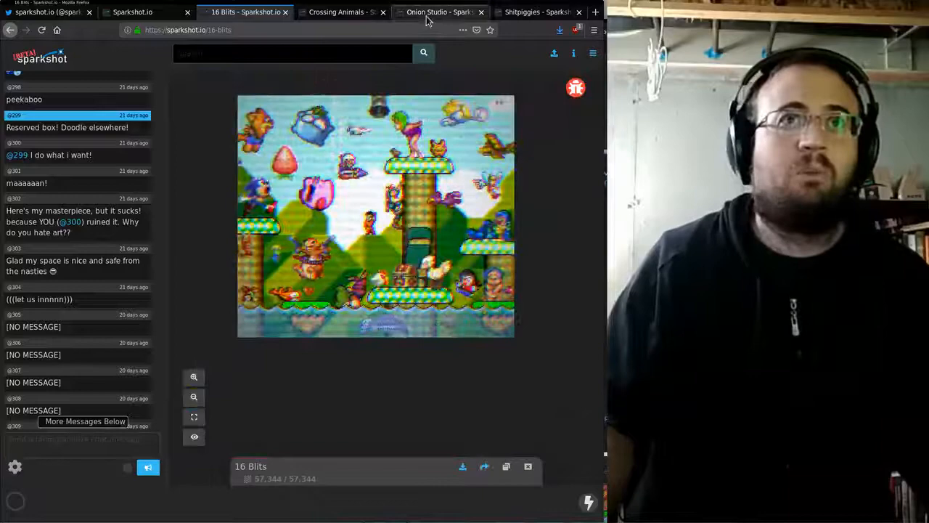
{"action": "left_click", "coordinate": [439, 11]}
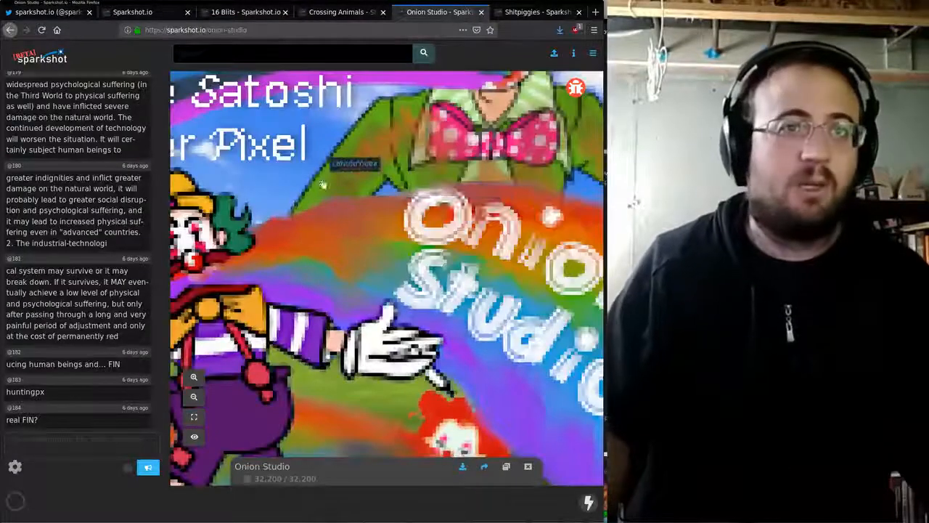
{"action": "left_click", "coordinate": [194, 396]}
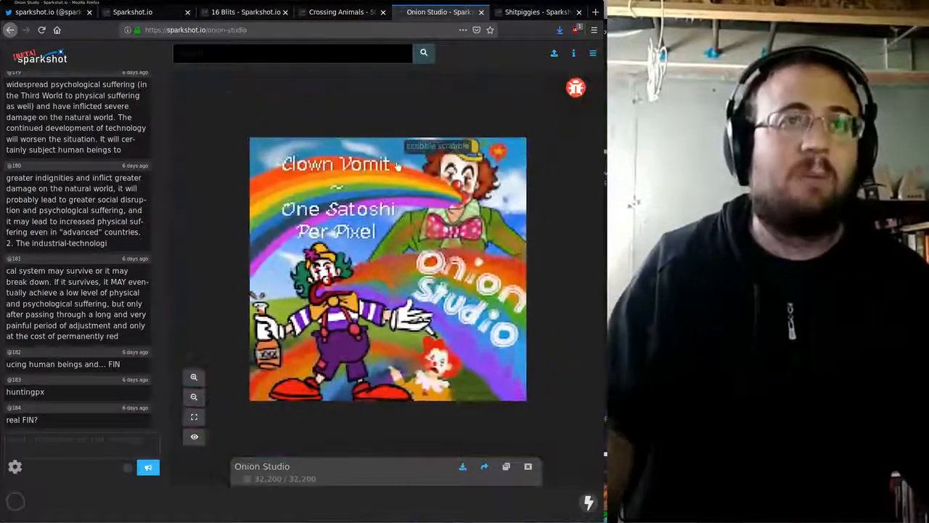
- View the Crossing Animals and Shitpiggies artworks, then bring up the 16 Bits reveal GIF
{"action": "left_click", "coordinate": [341, 12]}
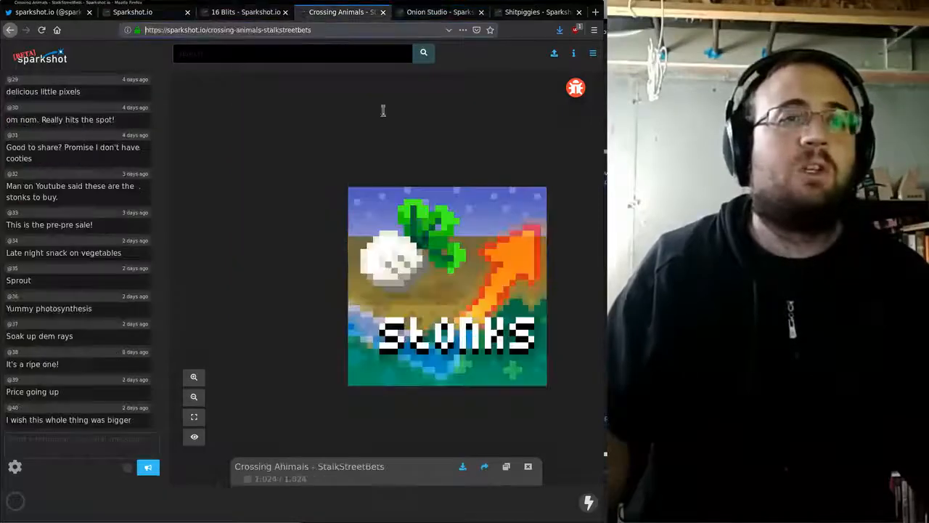
{"action": "left_click", "coordinate": [195, 397]}
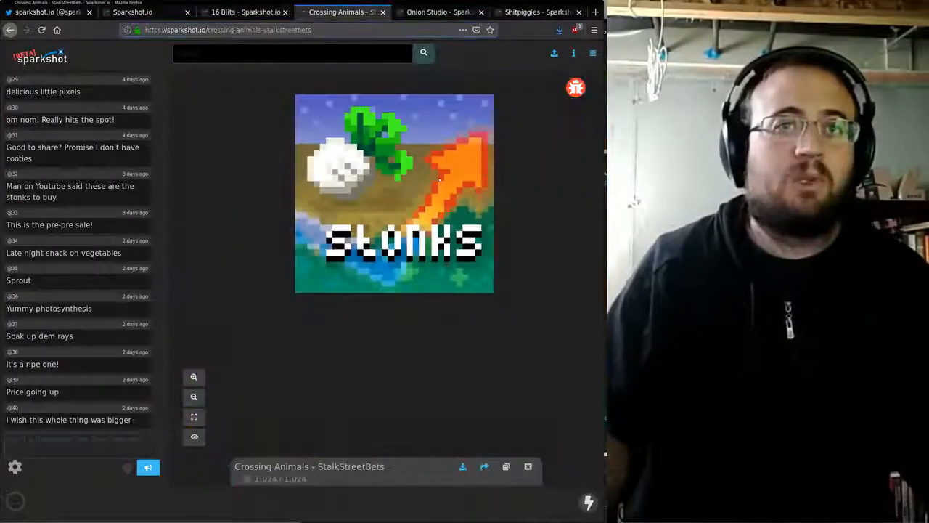
{"action": "left_click", "coordinate": [537, 12]}
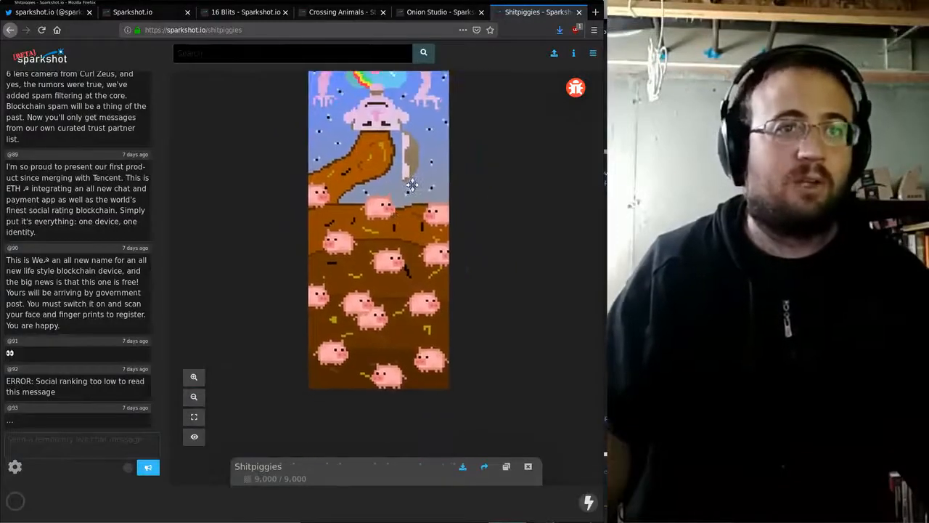
{"action": "left_click", "coordinate": [195, 397]}
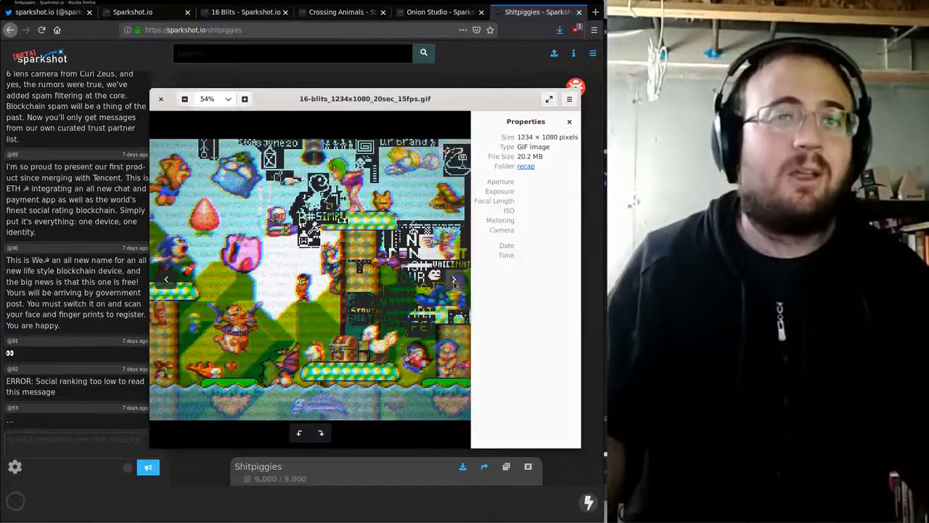
- Advance through the Crossing Animals and Onion Studio reveal GIFs, ending at the Discord server
{"action": "left_click", "coordinate": [455, 279]}
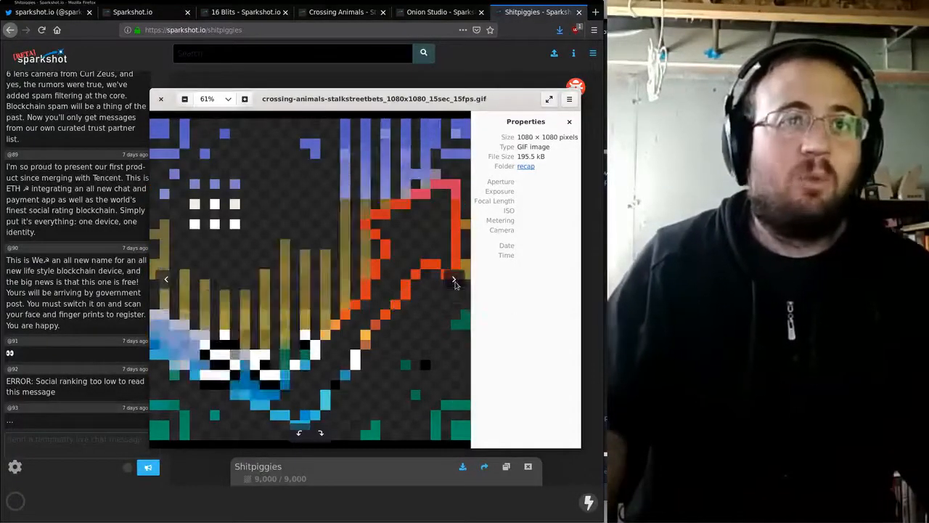
{"action": "left_click", "coordinate": [453, 278]}
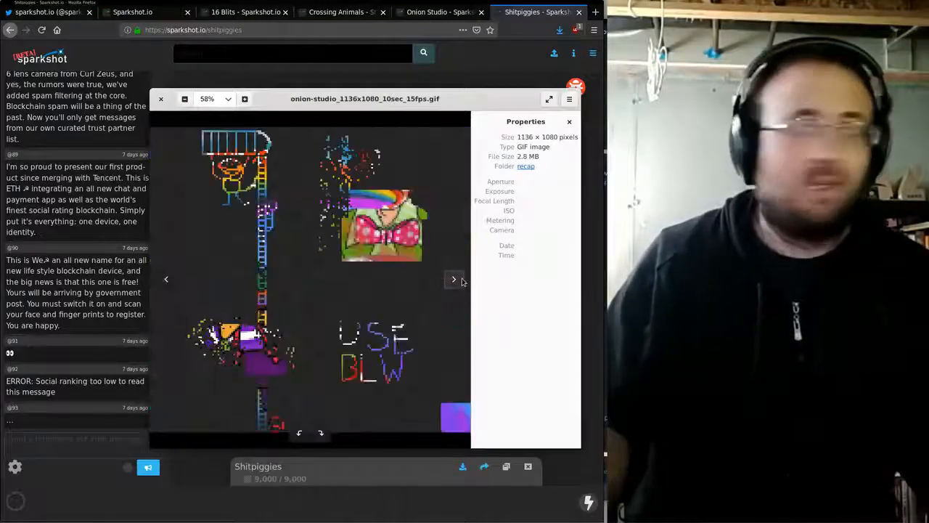
{"action": "left_click", "coordinate": [453, 279]}
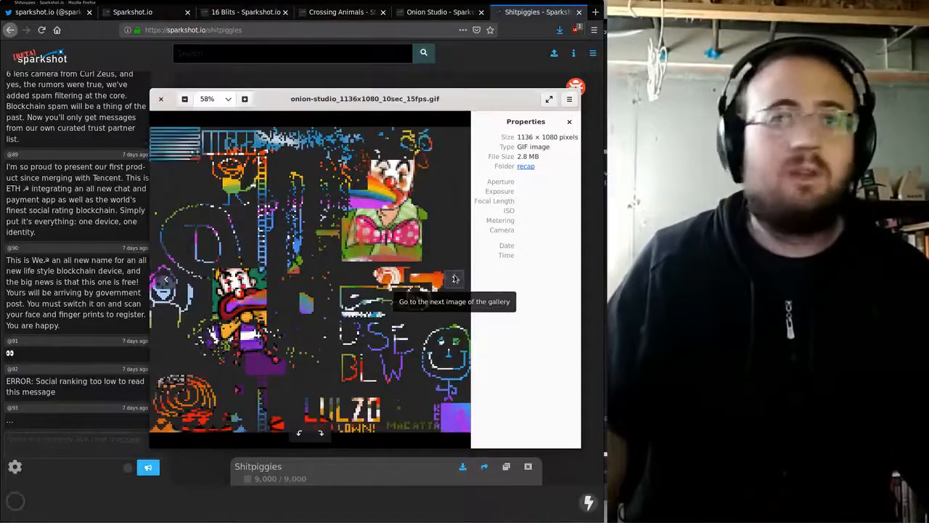
{"action": "left_click", "coordinate": [455, 279]}
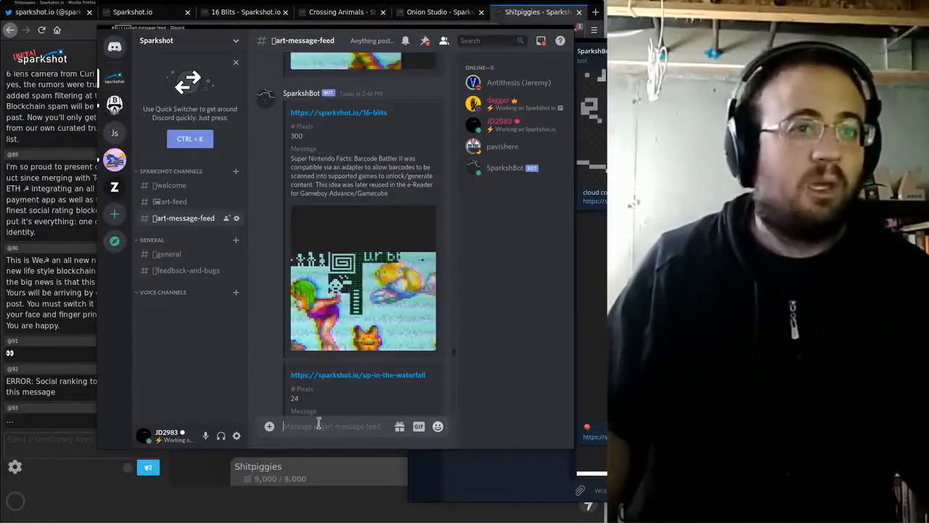
- Scroll through SparkshotBot's artwork posts with links and messages in #art-message-feed
{"action": "scroll", "scroll_direction": "down", "scroll_amount": 3}
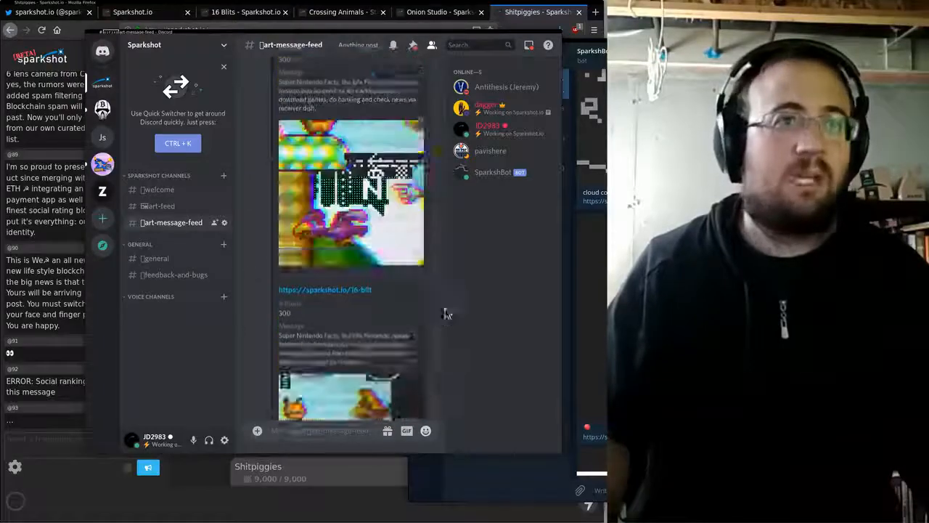
{"action": "scroll", "scroll_direction": "down", "scroll_amount": 3}
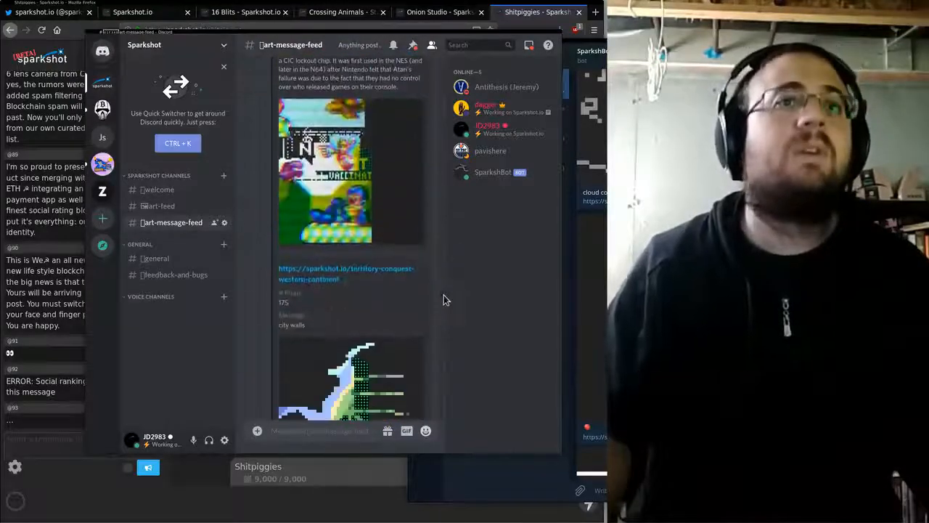
{"action": "scroll", "scroll_direction": "down", "scroll_amount": 3}
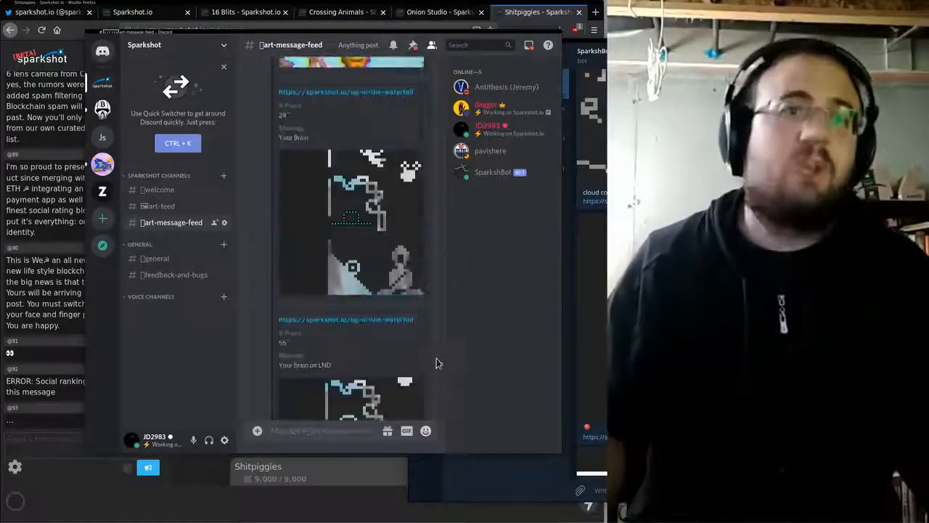
{"action": "scroll", "scroll_direction": "down", "scroll_amount": 3}
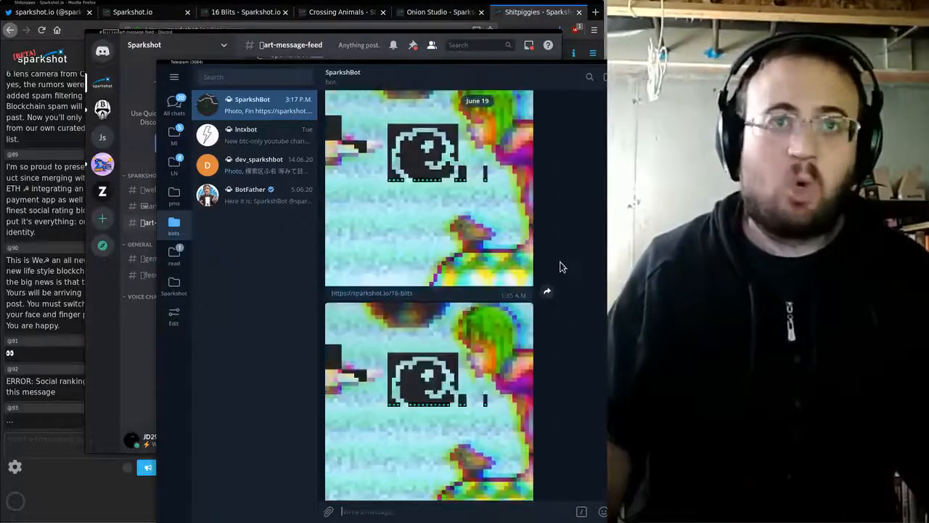
- Scroll the SparkshotBot chat's 16 Bits images, then go to the sparkshot.io Twitter profile
{"action": "scroll", "scroll_direction": "down", "scroll_amount": 3}
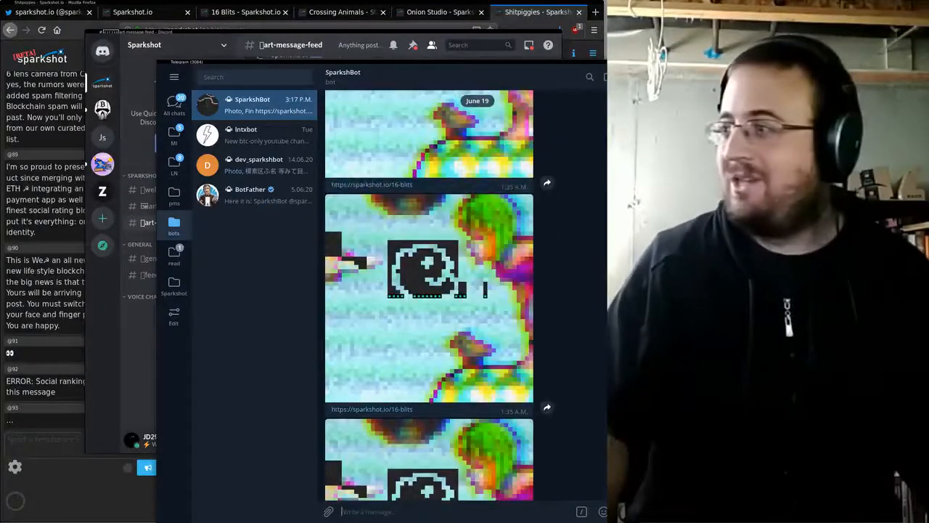
{"action": "left_click", "coordinate": [44, 11]}
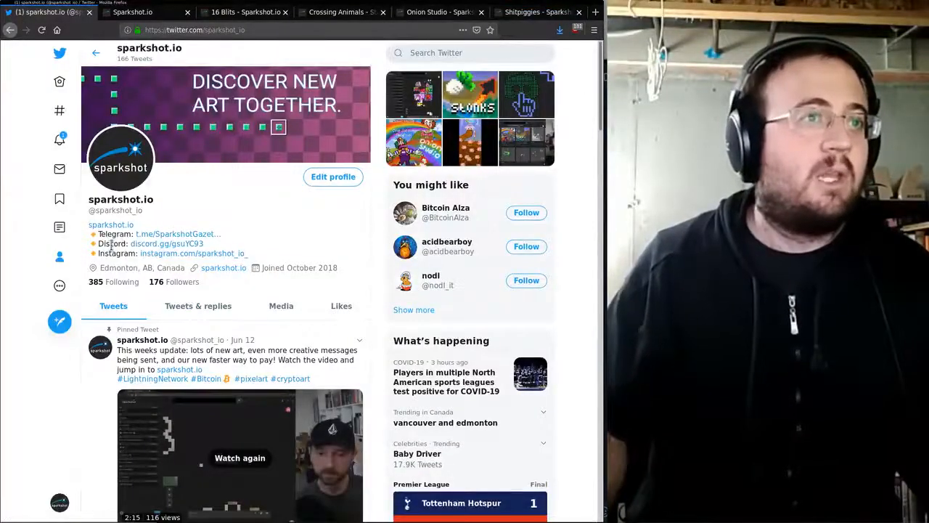
{"action": "mouse_move", "coordinate": [203, 236]}
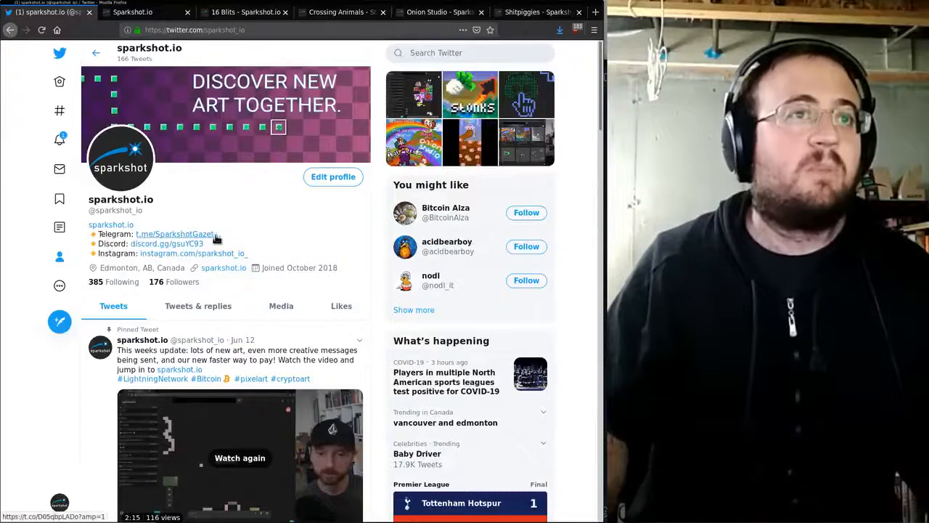
{"action": "mouse_move", "coordinate": [165, 244]}
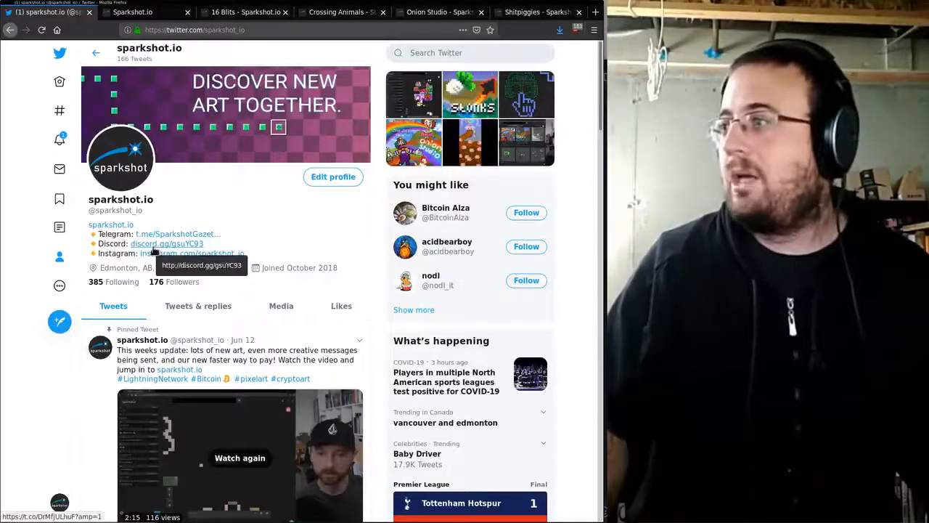